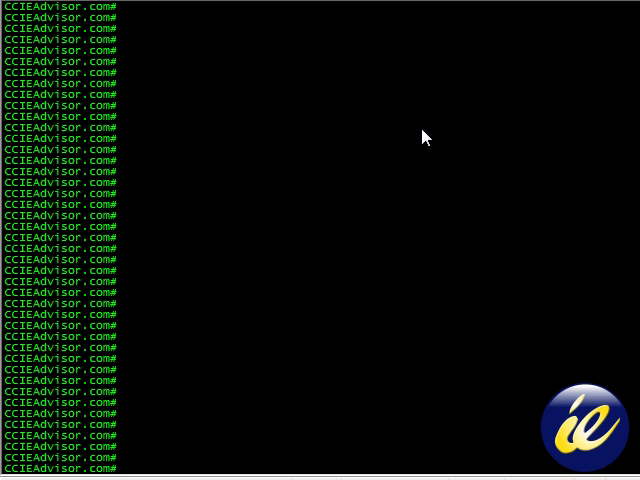
Type the abbreviated command 'sh vlan' at the privileged EXEC prompt
type("s")
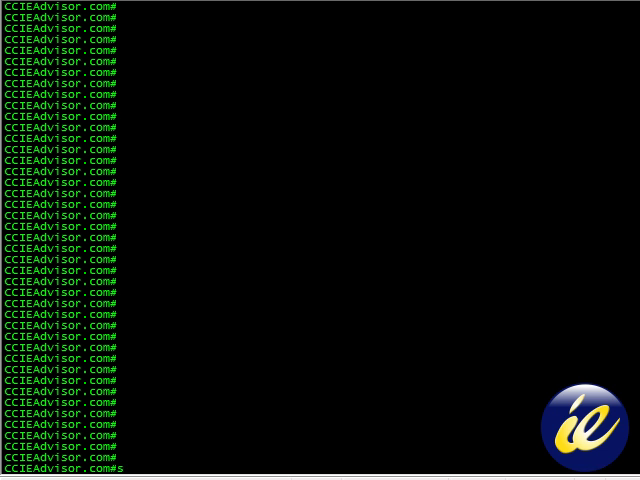
type("h")
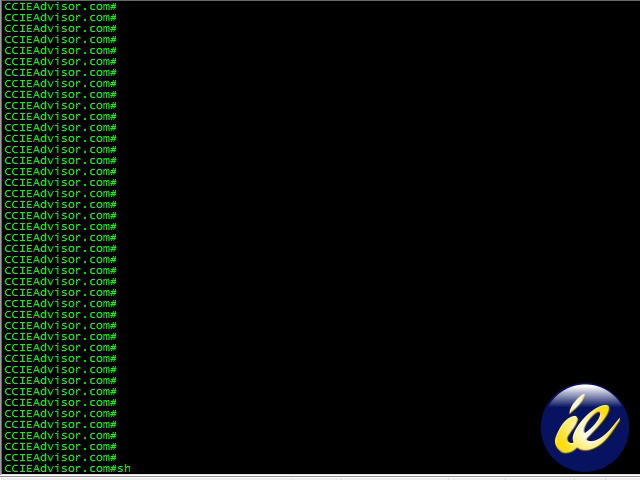
type("ow")
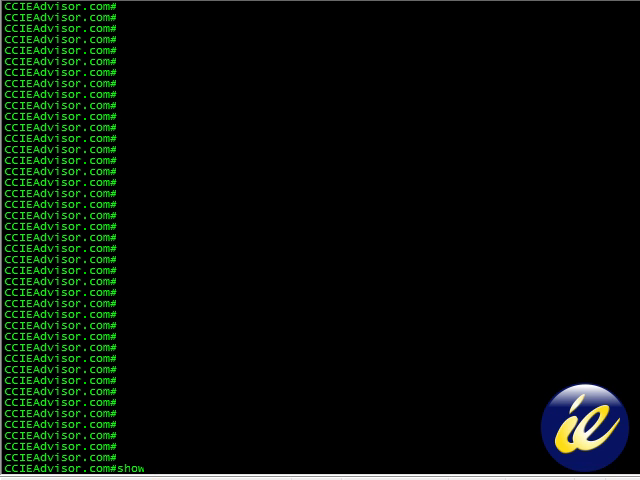
key("BackSpace")
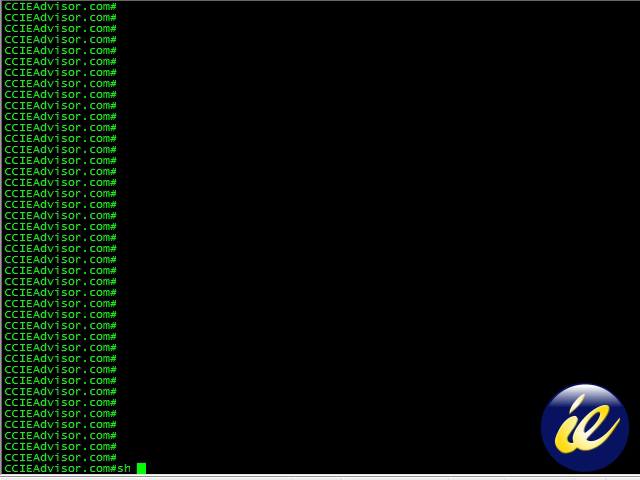
type("vl")
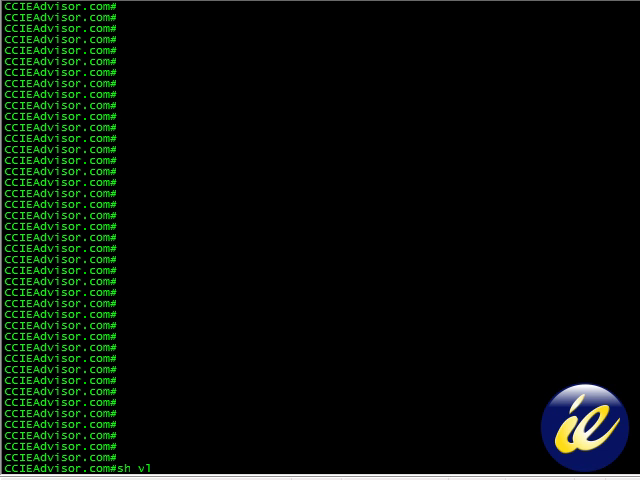
type("an")
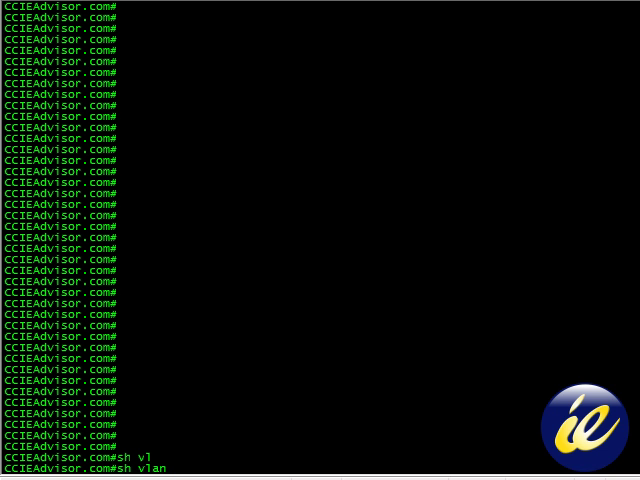
Run 'sh vlan id 10' to show VLAN 10th_Floor_Data active on Fa0/3
type("id")
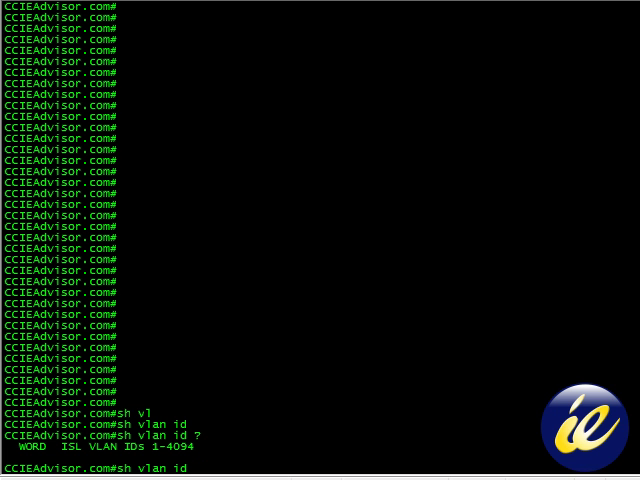
type("10")
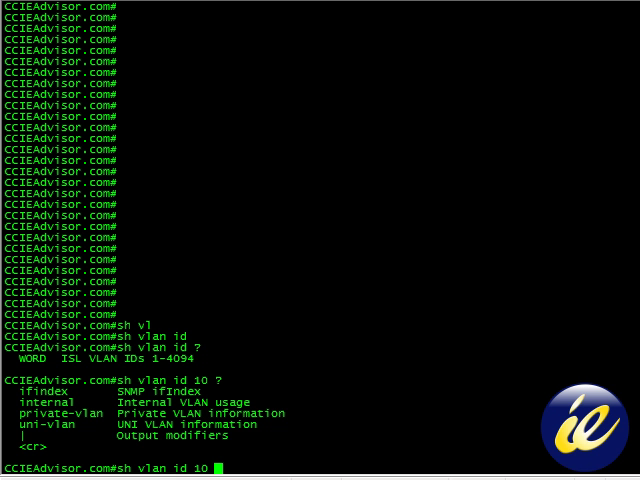
key("Return")
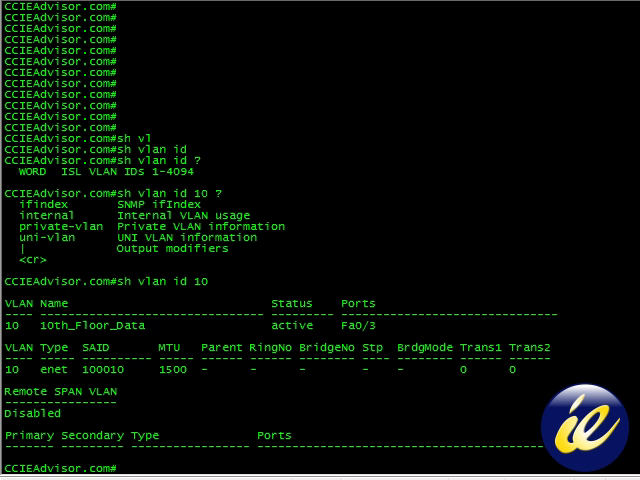
mouse_move(40, 303)
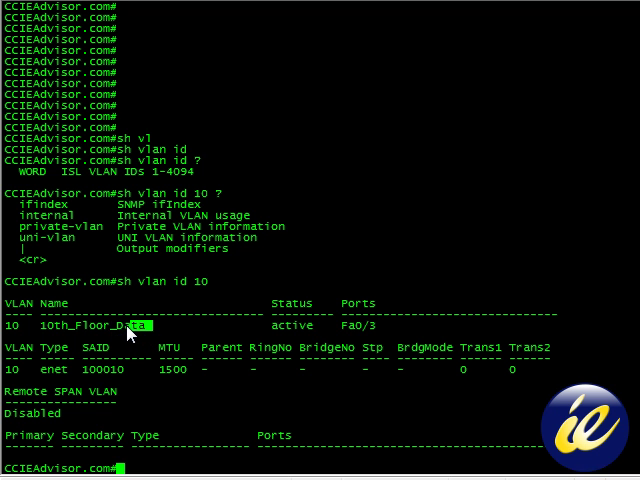
double_click(80, 324)
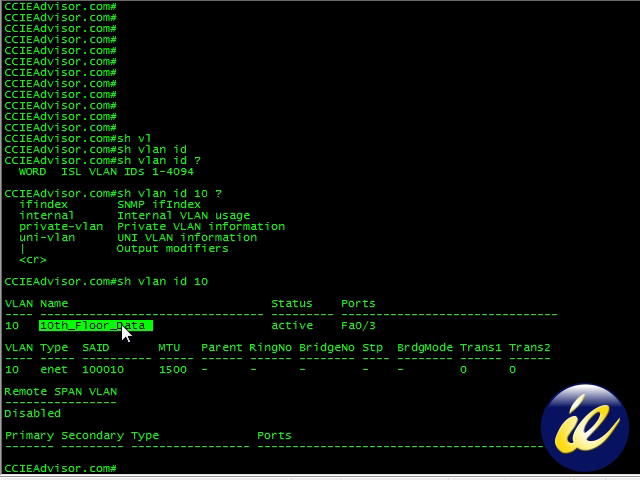
mouse_move(318, 308)
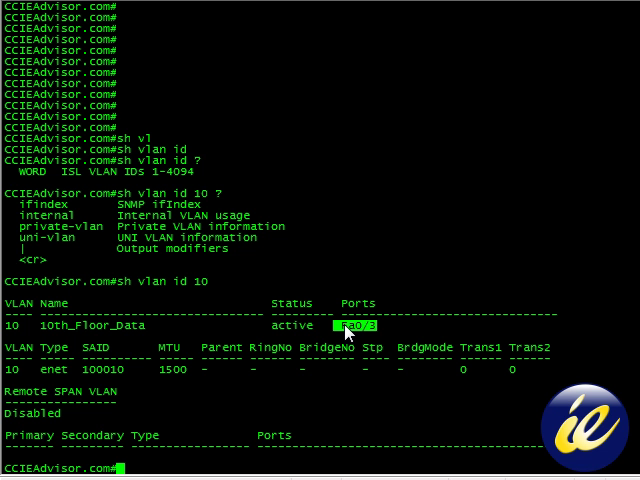
mouse_move(252, 340)
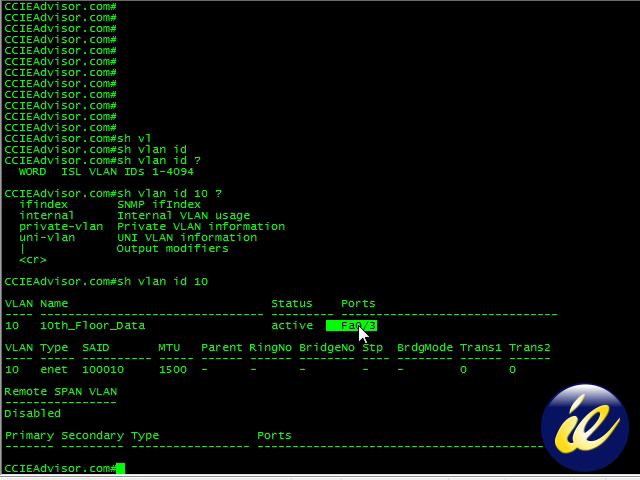
mouse_move(390, 332)
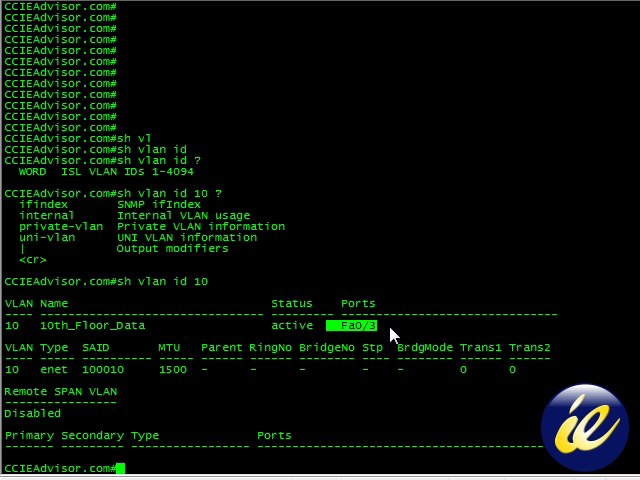
mouse_move(28, 361)
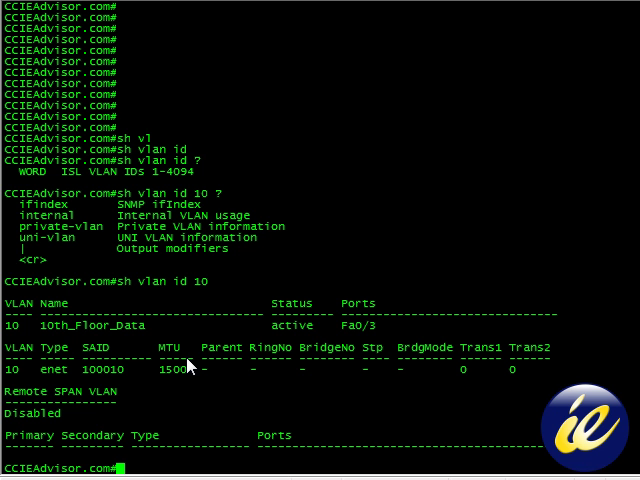
mouse_move(189, 425)
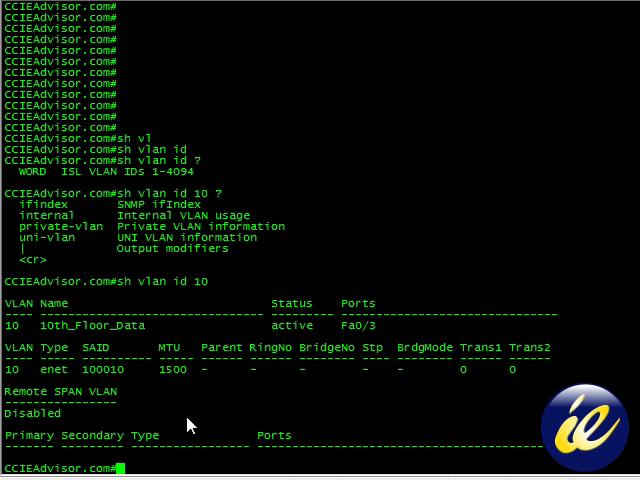
left_click_drag(200, 347, 540, 380)
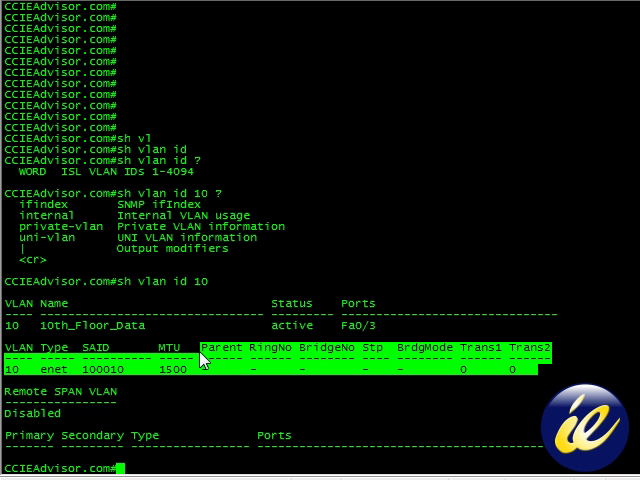
mouse_move(348, 358)
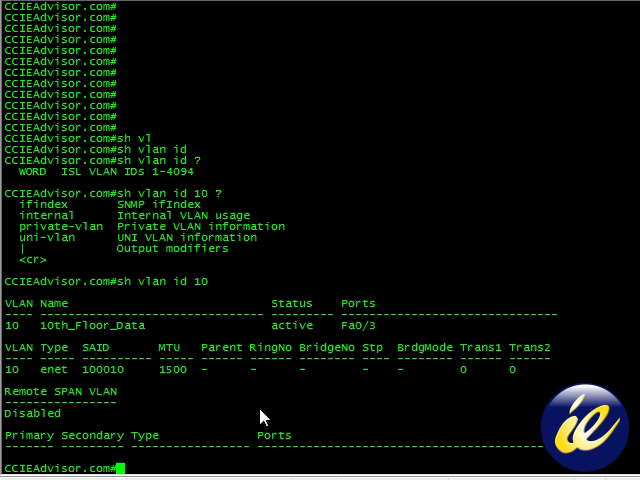
mouse_move(65, 425)
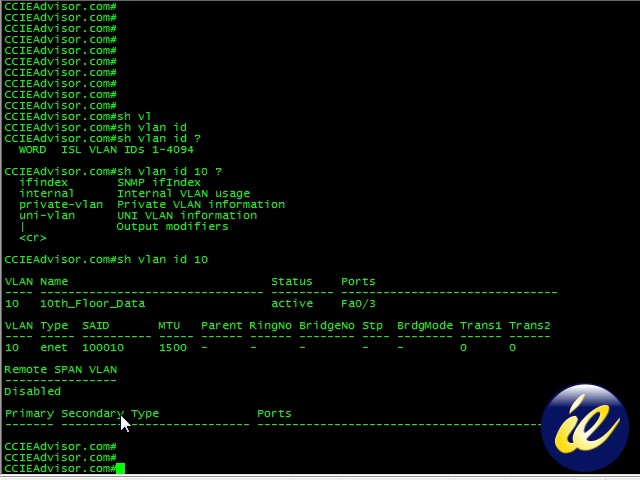
mouse_move(218, 419)
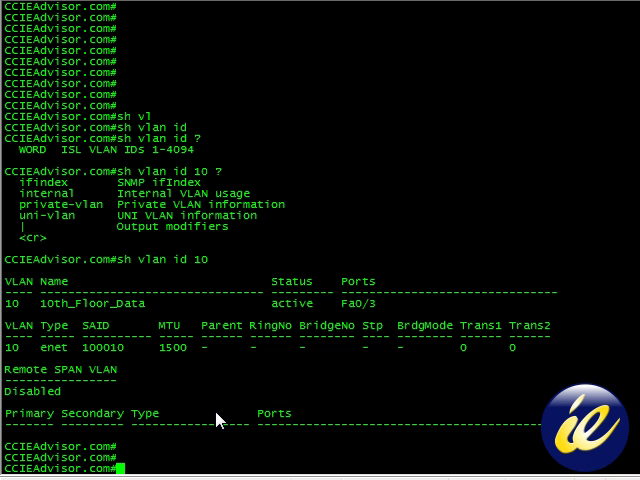
mouse_move(175, 420)
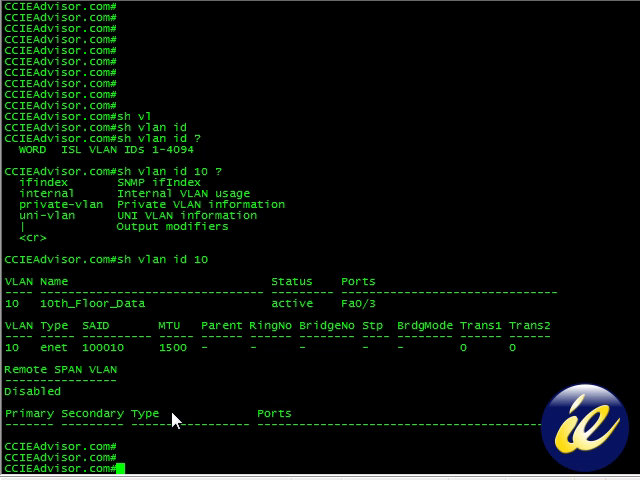
mouse_move(207, 284)
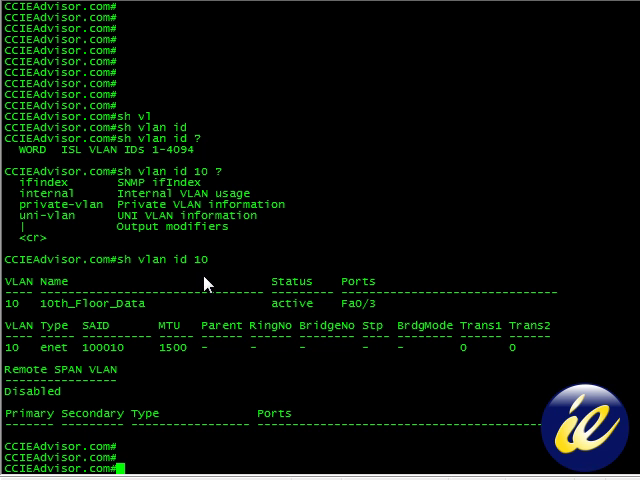